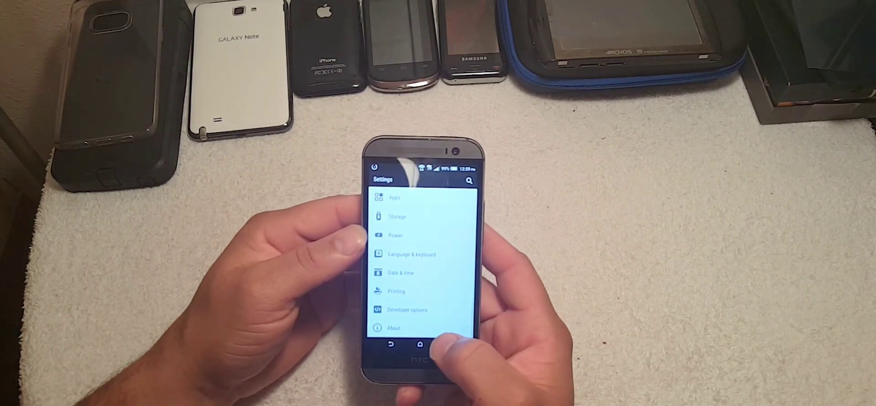
- Show the Software information page under About, listing the Android and HTC Sense versions
left_click(393, 328)
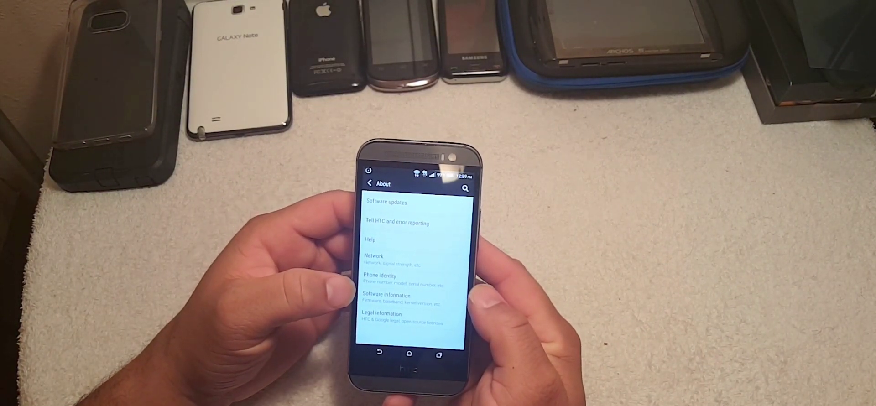
left_click(384, 295)
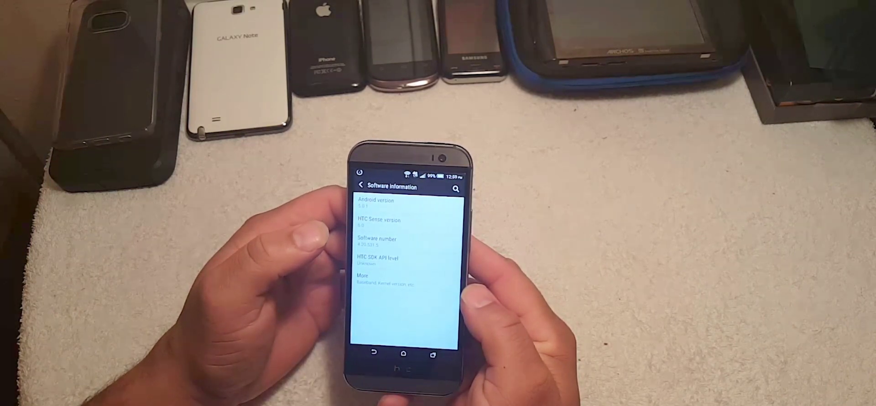